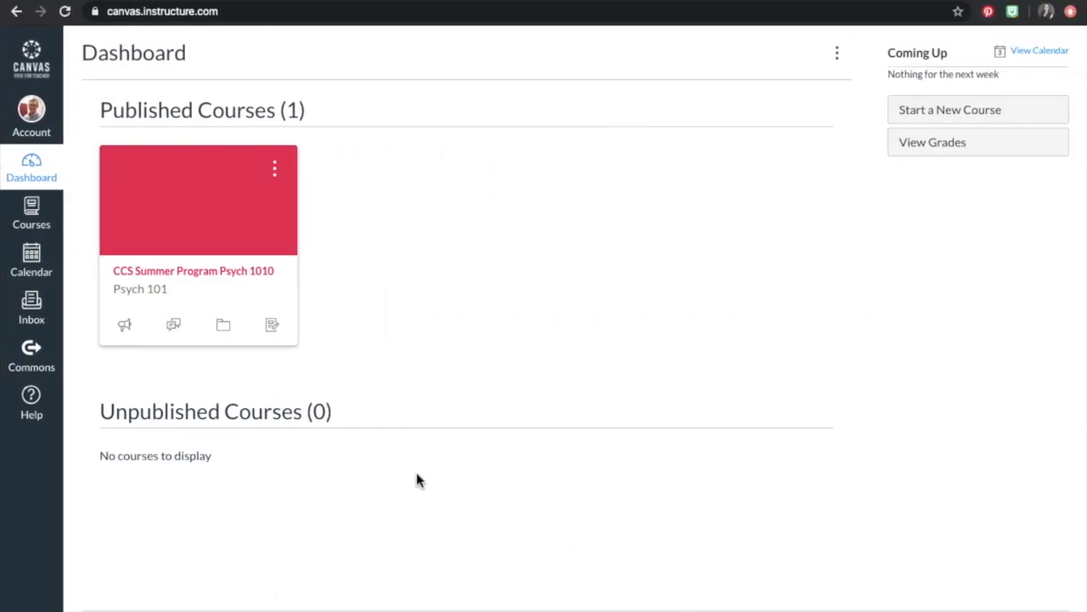
{"action": "mouse_move", "coordinate": [31, 261]}
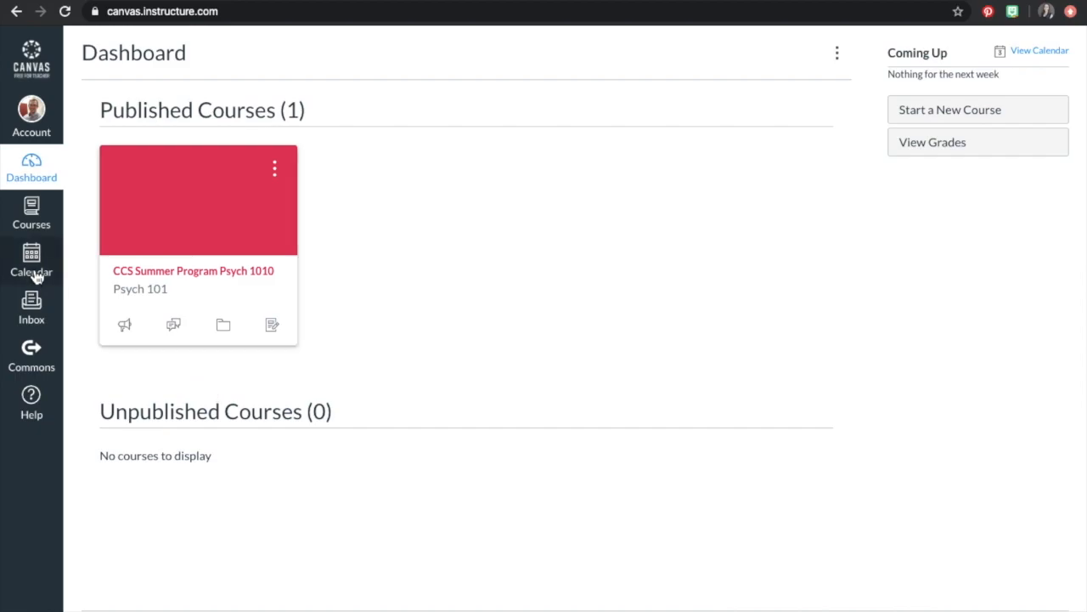
Open the Canvas course calendar and show its Calendar Feed iCal link
{"action": "left_click", "coordinate": [31, 259]}
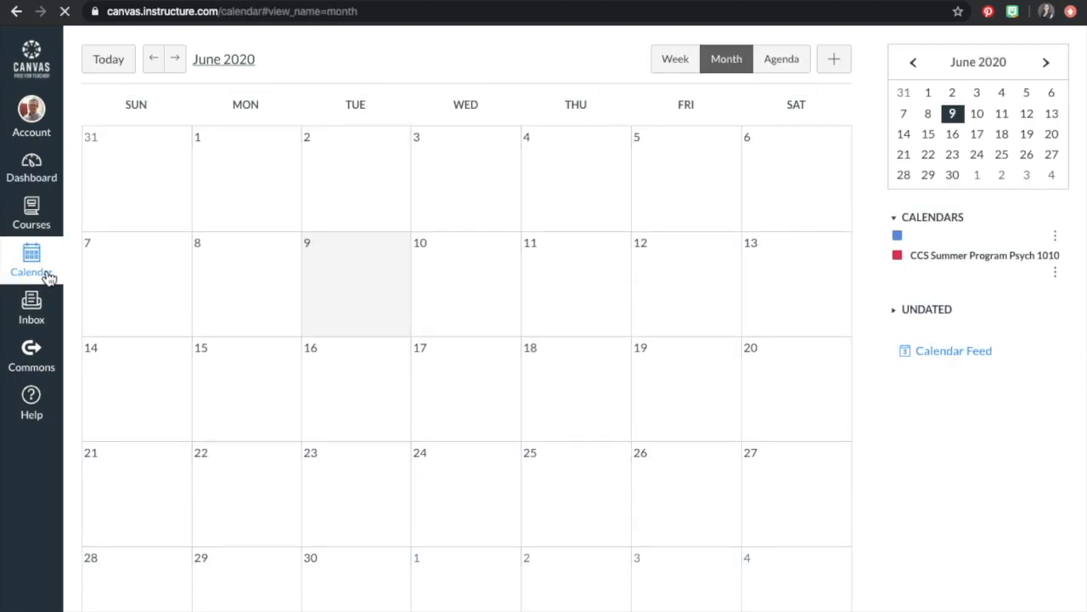
{"action": "left_click", "coordinate": [31, 259]}
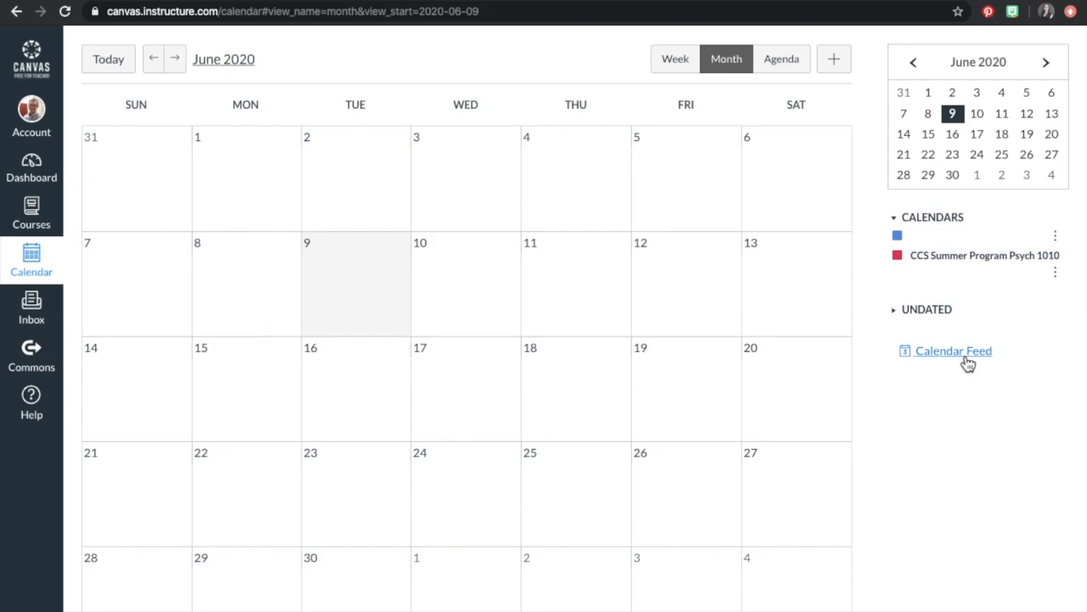
{"action": "left_click", "coordinate": [953, 350]}
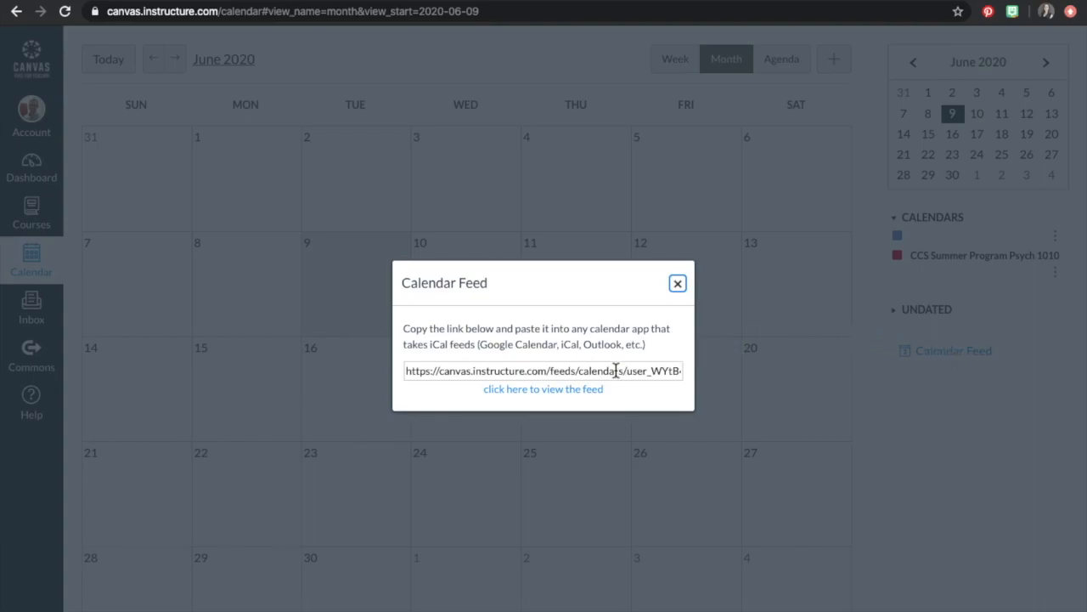
Select the Canvas calendar feed URL to copy it
{"action": "left_click", "coordinate": [542, 370]}
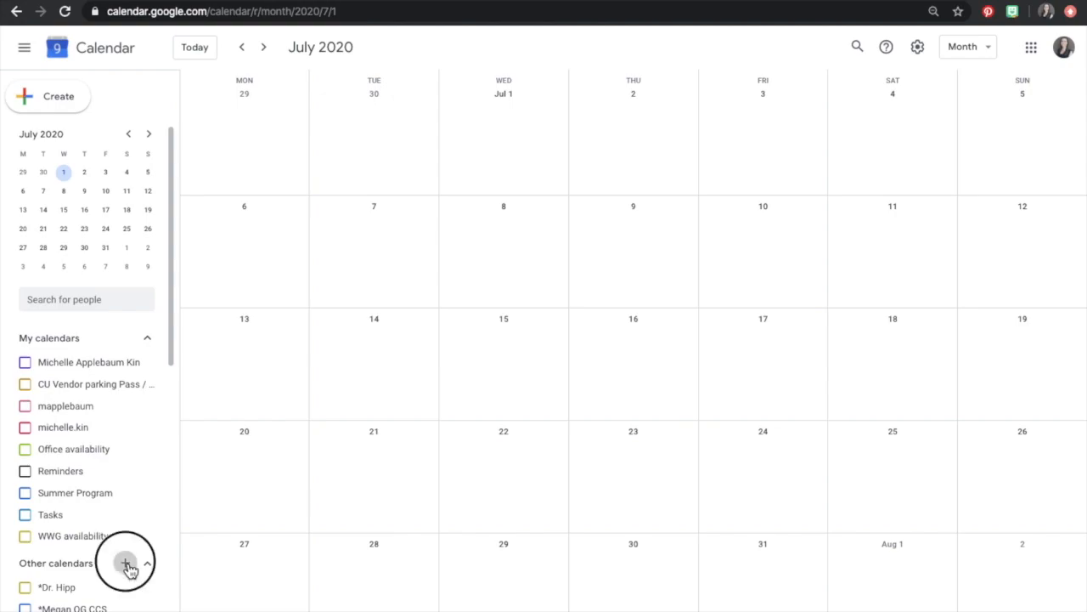
Add the Canvas feed URL to Google Calendar's other calendars from URL
{"action": "left_click", "coordinate": [125, 563]}
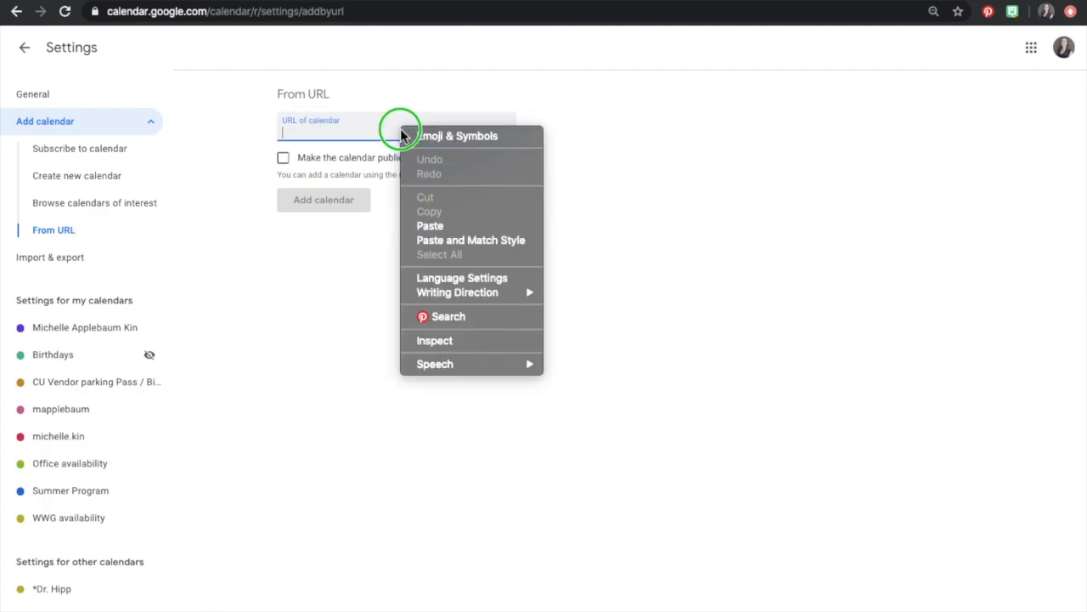
{"action": "left_click", "coordinate": [429, 225]}
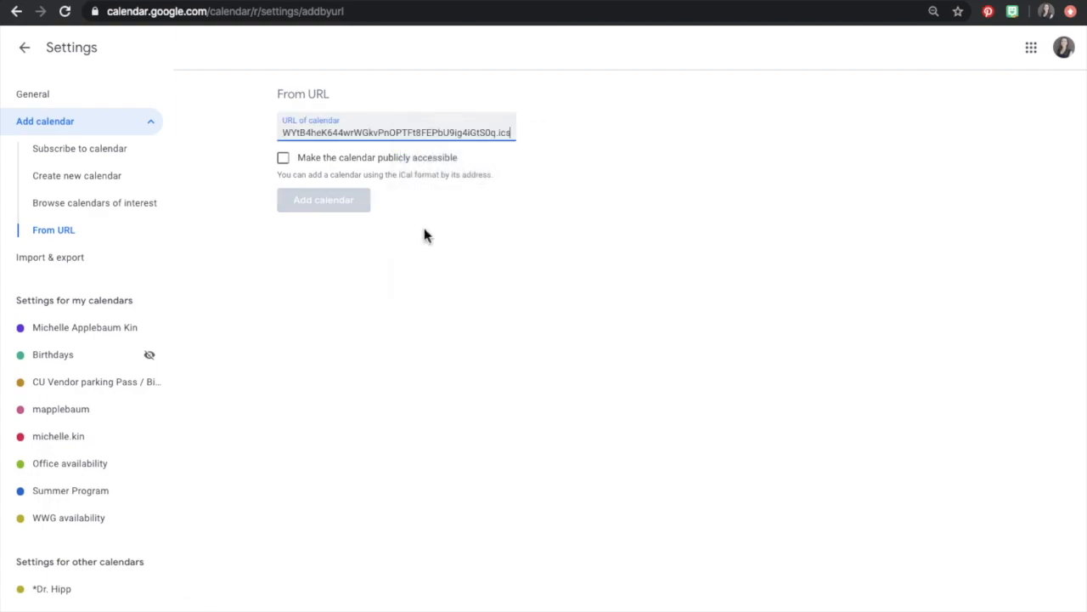
{"action": "left_click", "coordinate": [322, 199]}
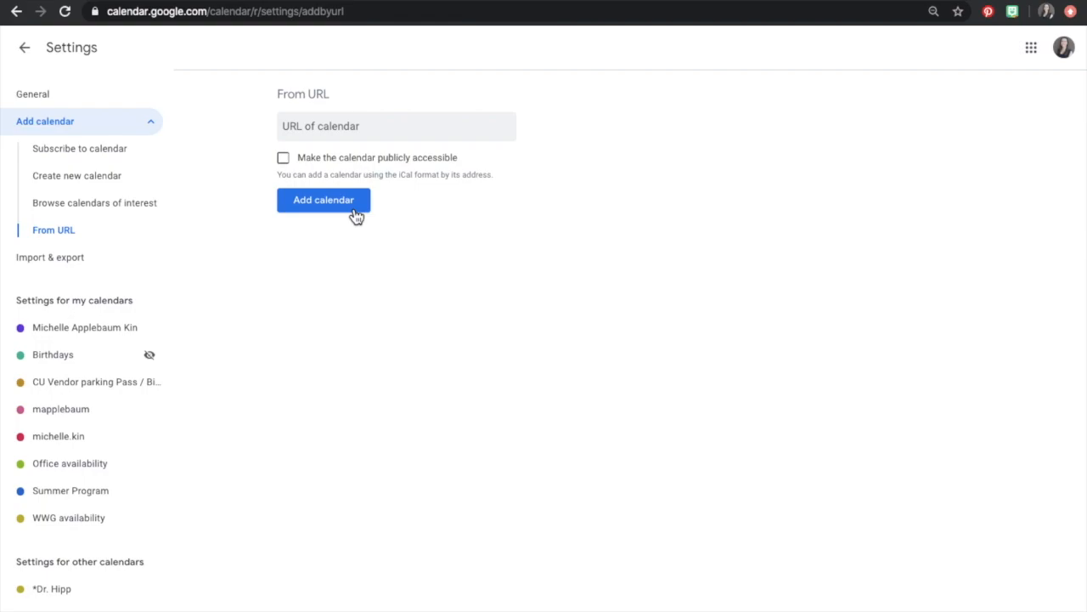
{"action": "left_click", "coordinate": [323, 200]}
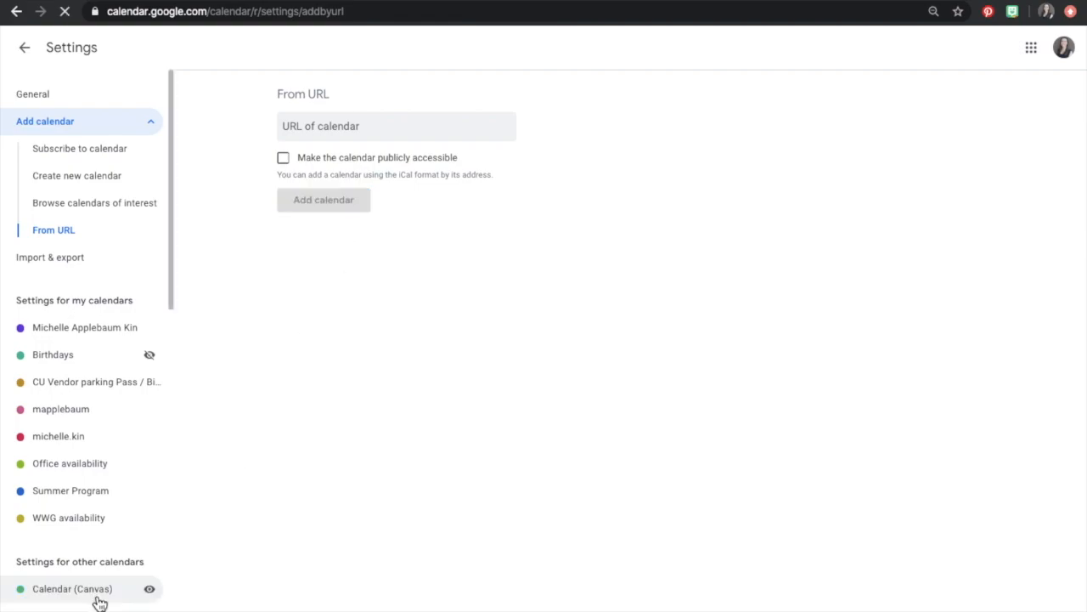
Rename the subscribed Canvas calendar to Psych 101 (Canvas)
{"action": "left_click", "coordinate": [73, 588]}
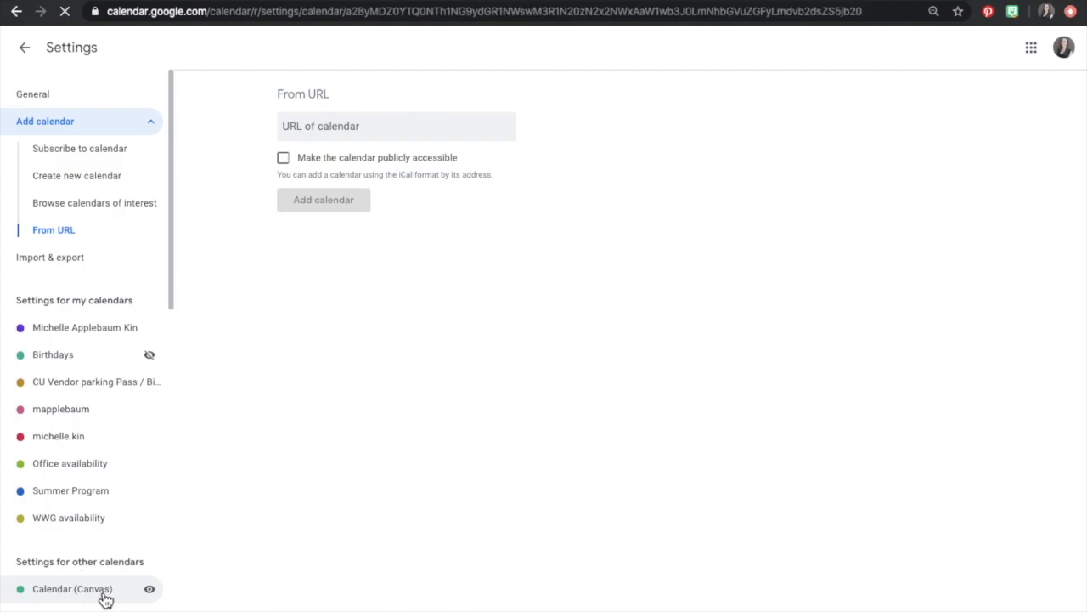
{"action": "left_click", "coordinate": [72, 588]}
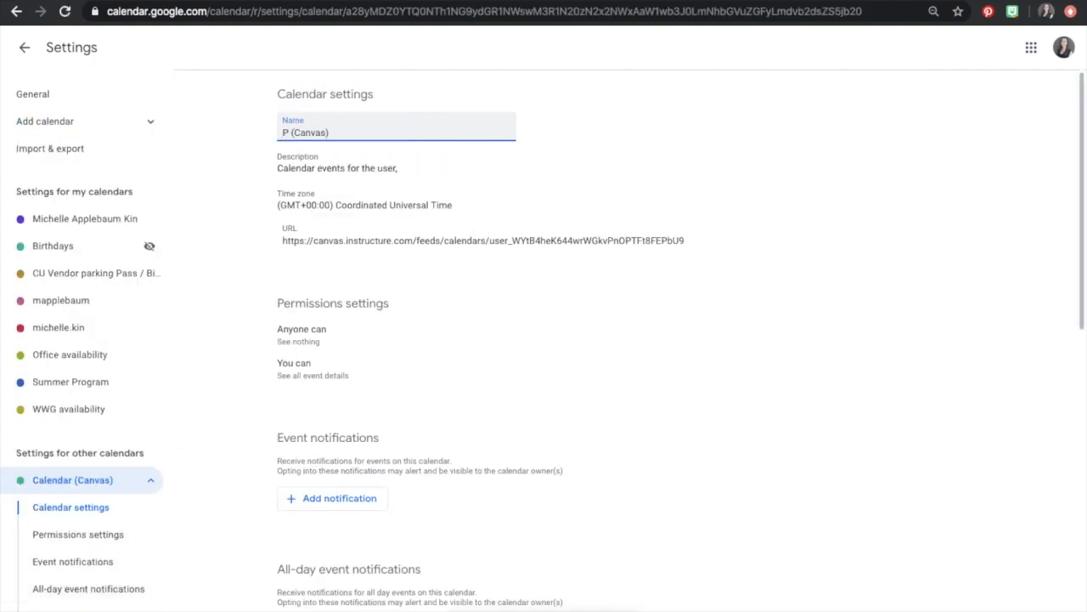
{"action": "scroll", "scroll_direction": "down", "scroll_amount": 3}
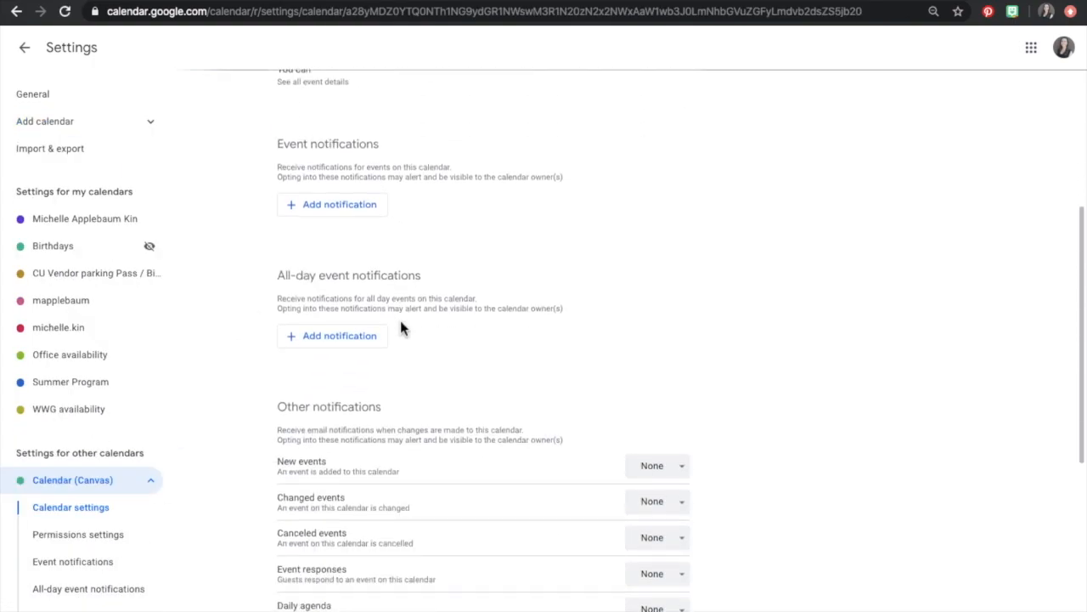
Add all-day notifications on the due day at 9:00am and three days before
{"action": "left_click", "coordinate": [339, 335]}
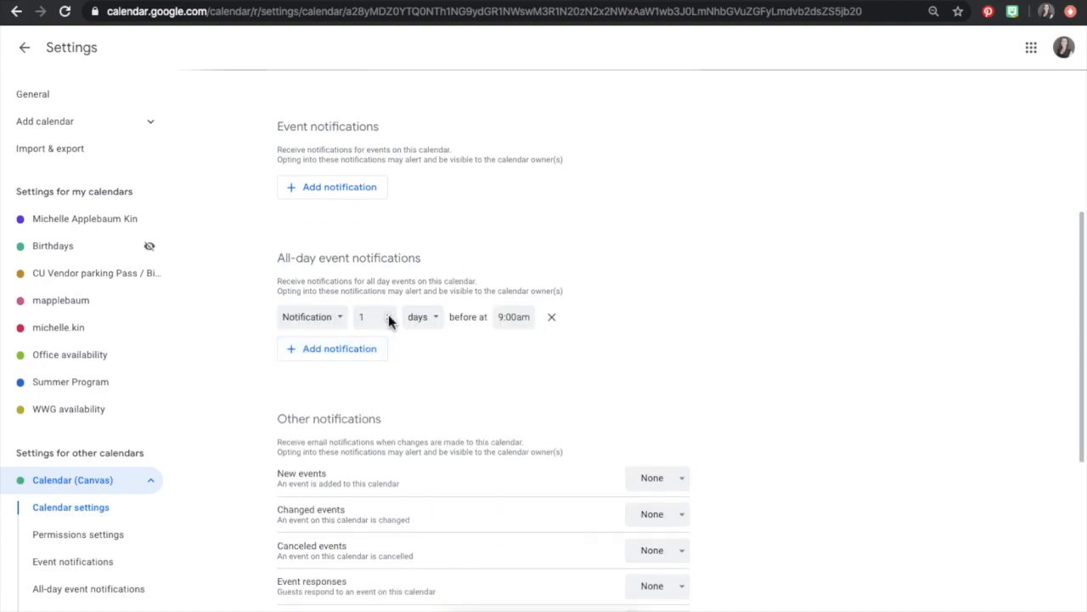
{"action": "left_click", "coordinate": [513, 317]}
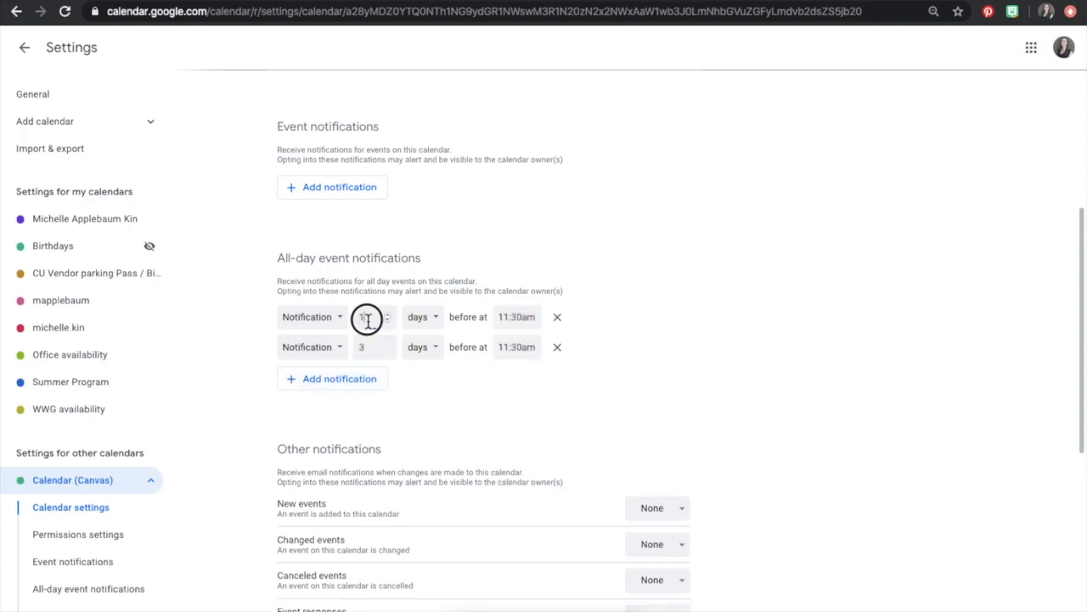
{"action": "type", "text": "0"}
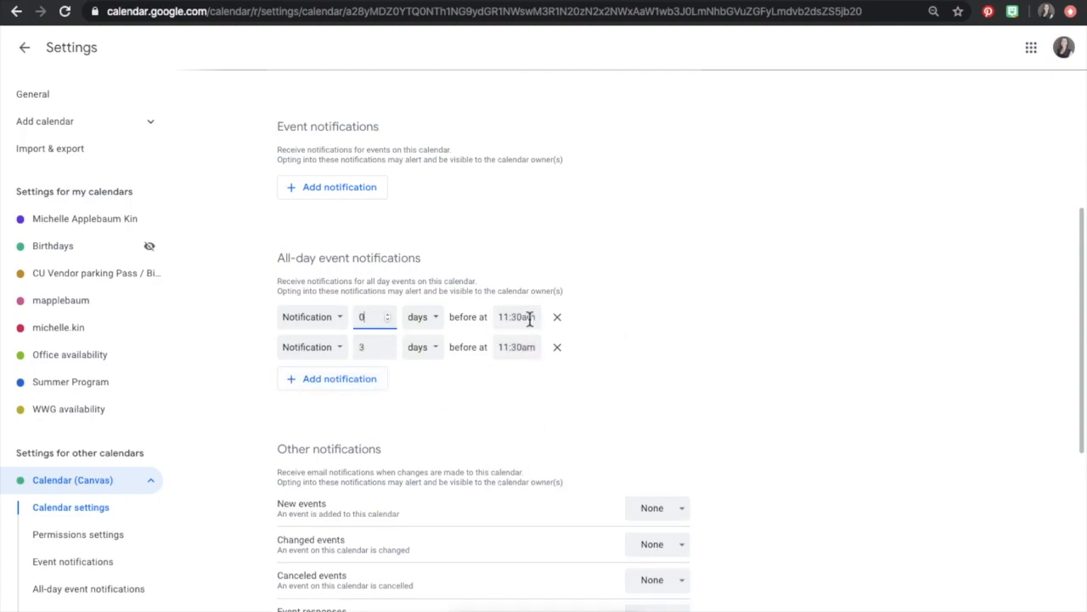
{"action": "left_click", "coordinate": [515, 317]}
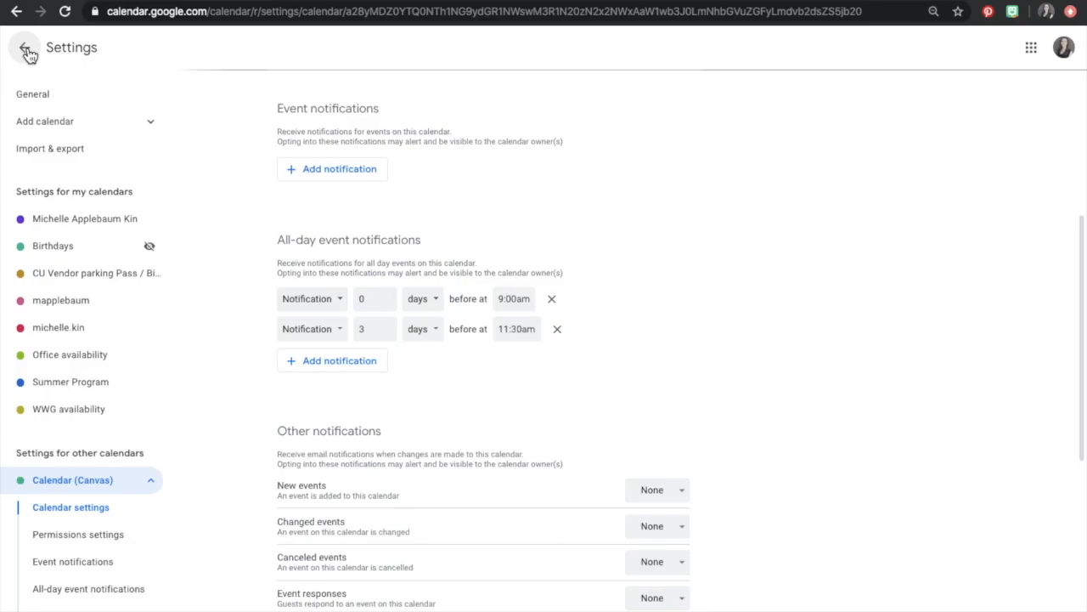
{"action": "left_click", "coordinate": [25, 47]}
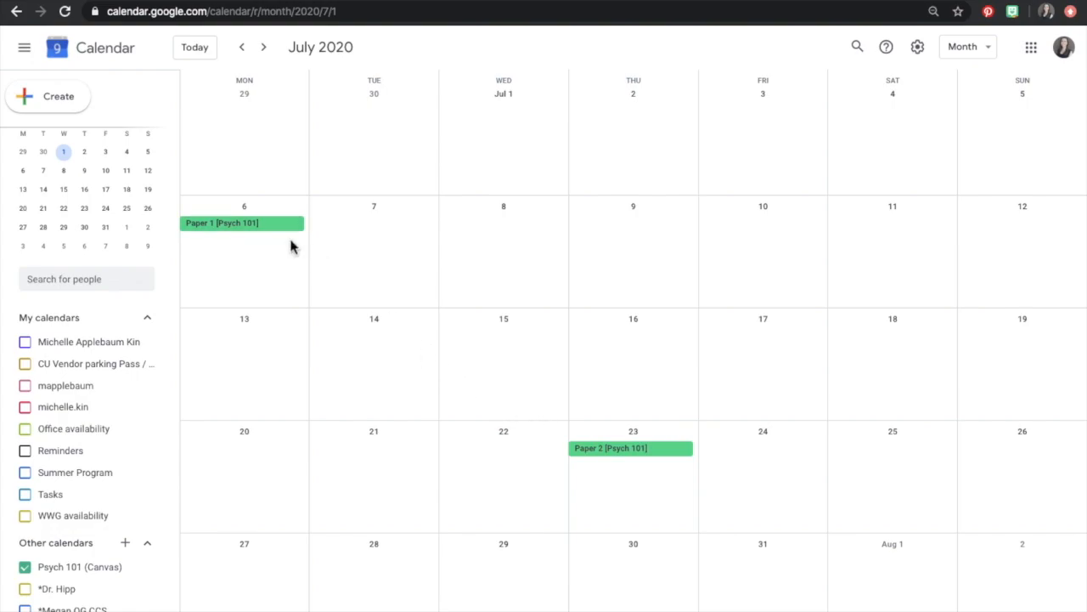
{"action": "mouse_move", "coordinate": [293, 252]}
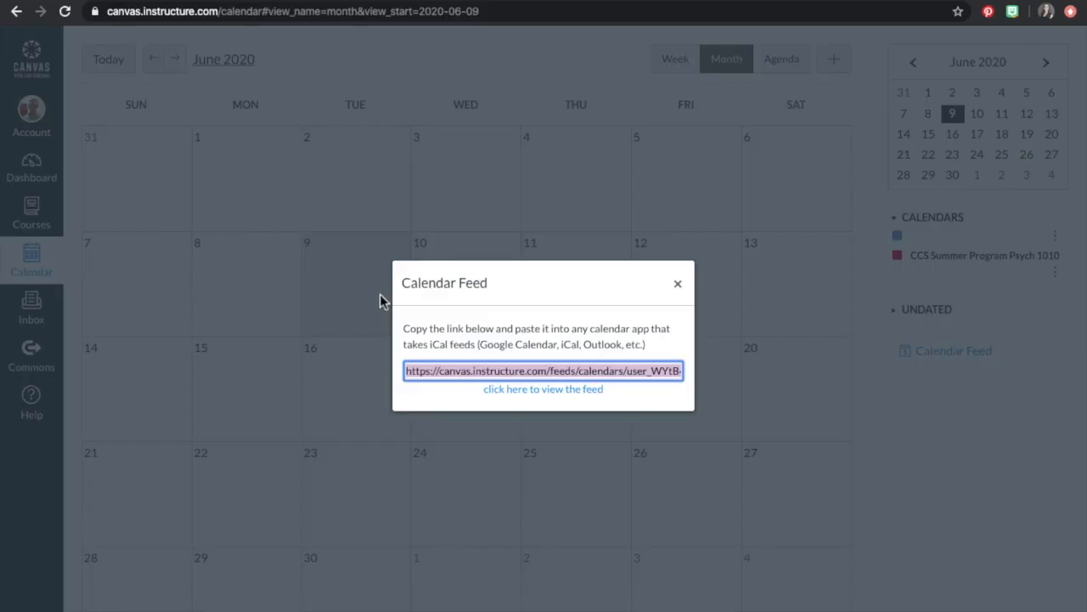
Copy the Canvas calendar feed link again
{"action": "right_click", "coordinate": [543, 371]}
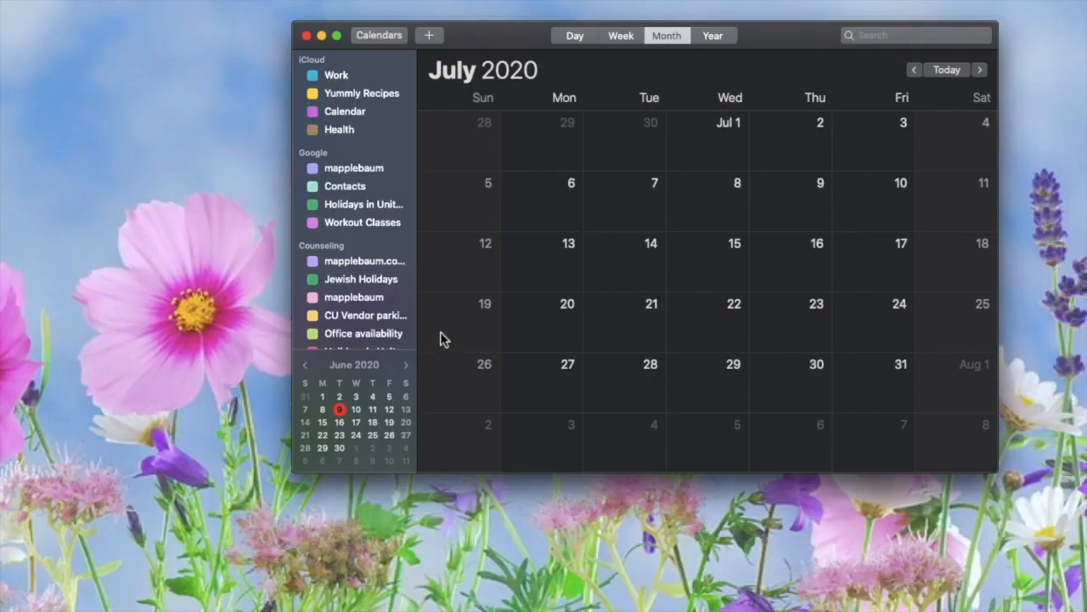
Create a new macOS Calendar subscription using the pasted Canvas feed URL
{"action": "left_click", "coordinate": [153, 7]}
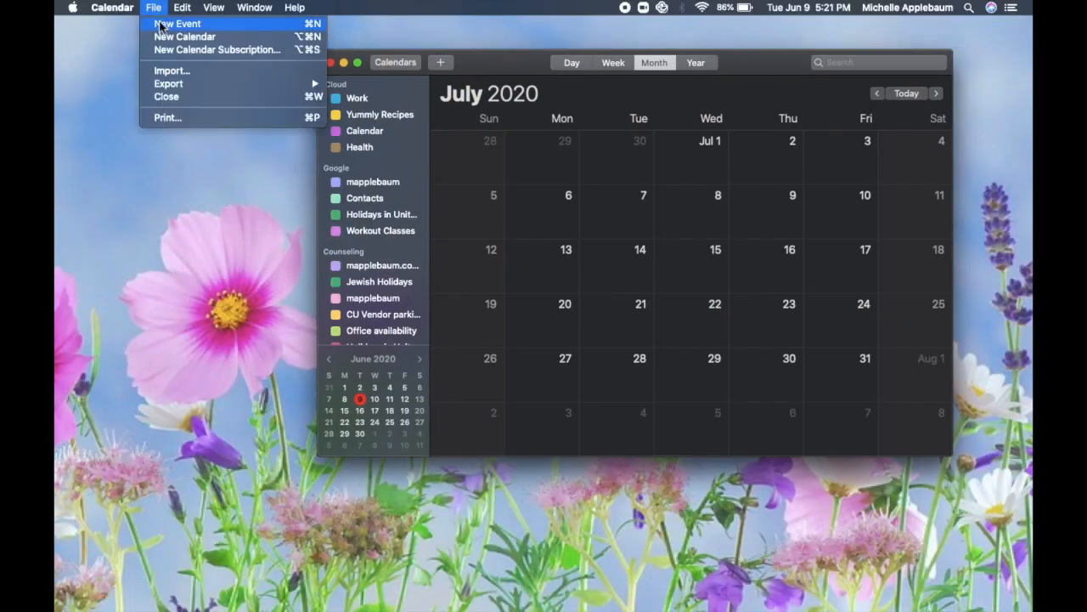
{"action": "left_click", "coordinate": [216, 49]}
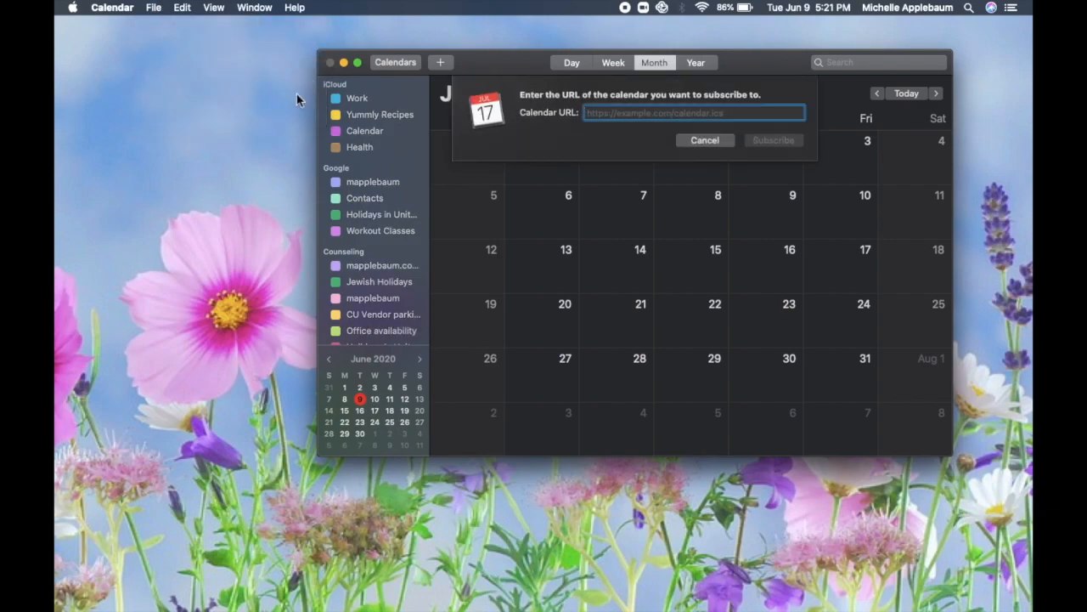
{"action": "left_click", "coordinate": [774, 141]}
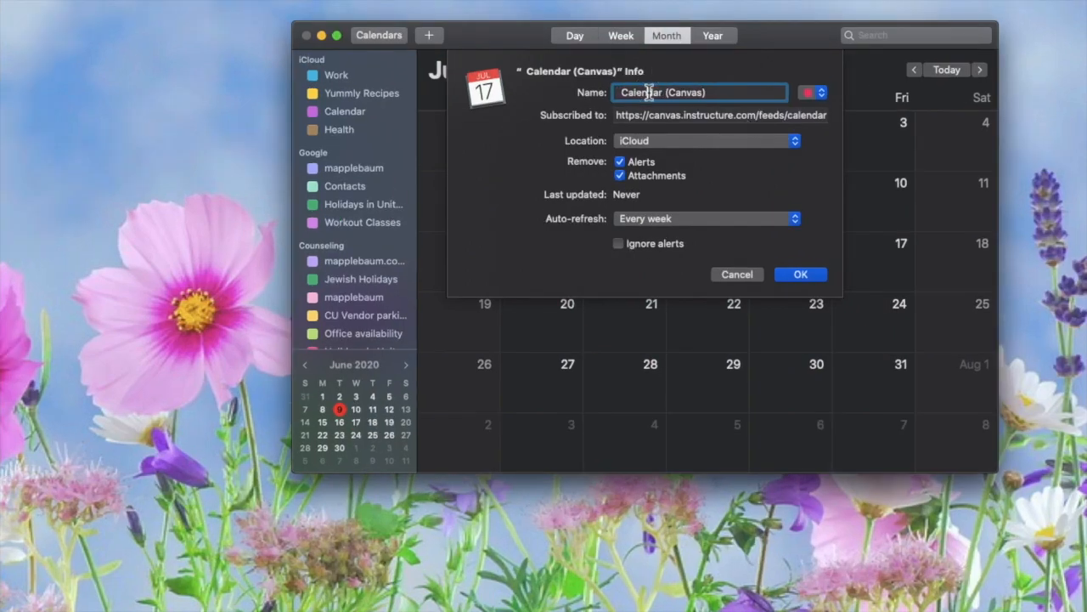
Name the subscription Psych 101 (Canvas), auto-refresh every hour, and save
{"action": "type", "text": "Psych 101"}
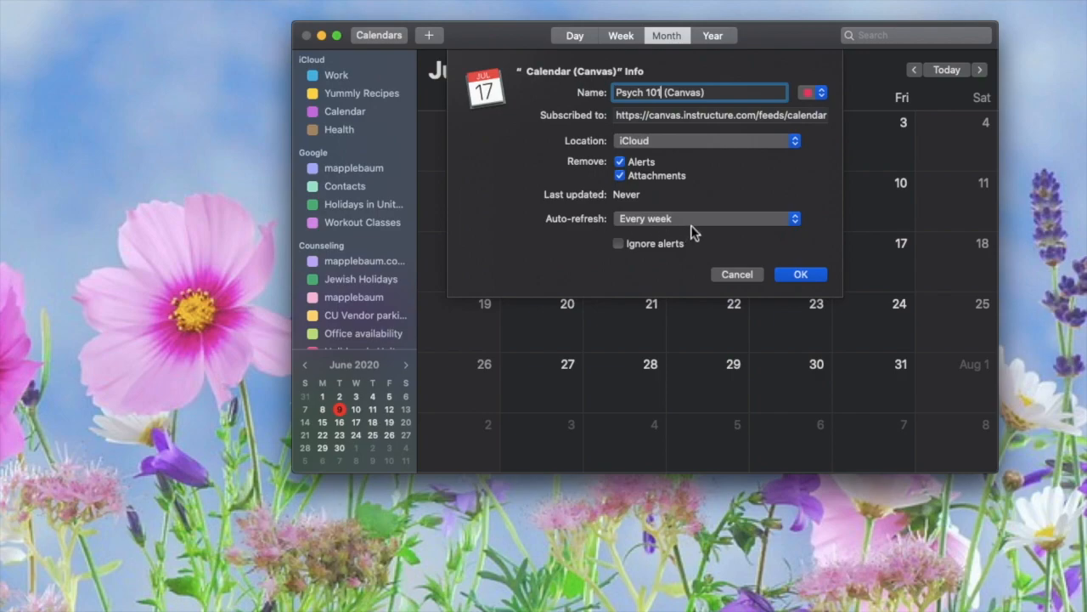
{"action": "left_click", "coordinate": [707, 219]}
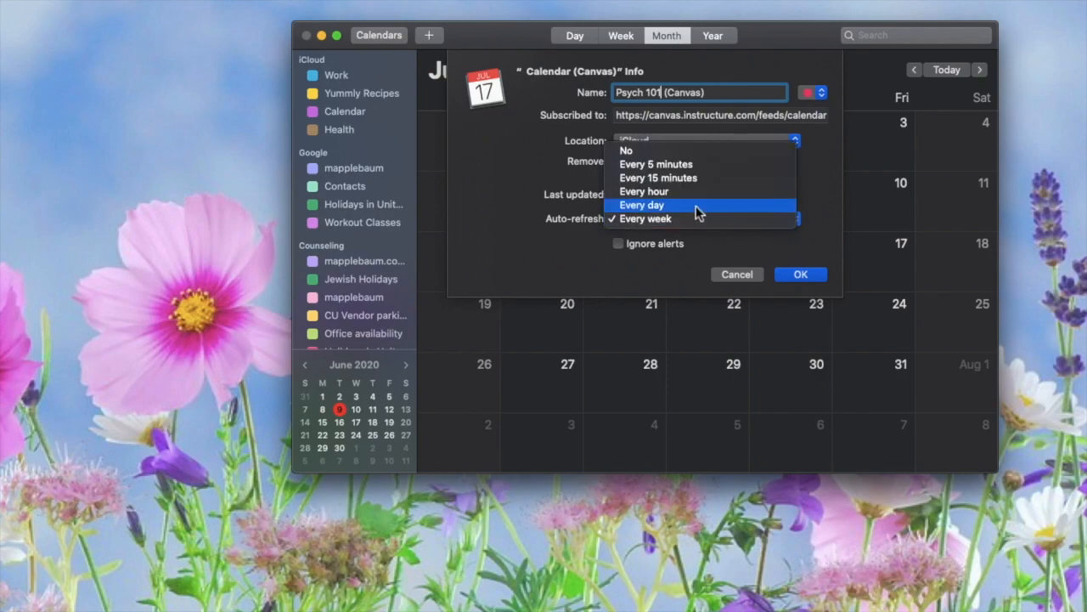
{"action": "mouse_move", "coordinate": [701, 191]}
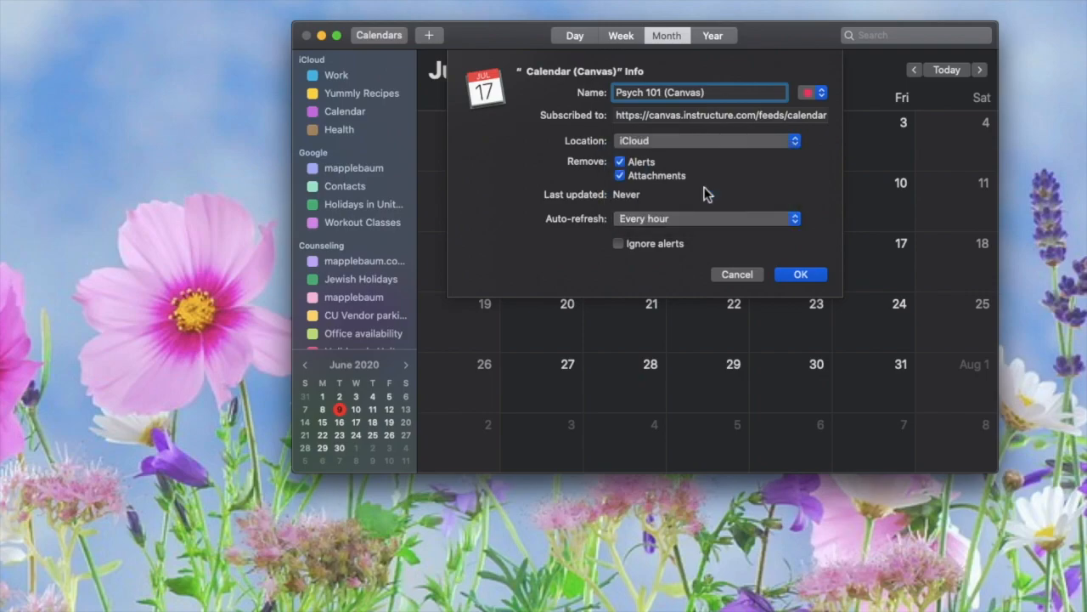
{"action": "left_click", "coordinate": [800, 273]}
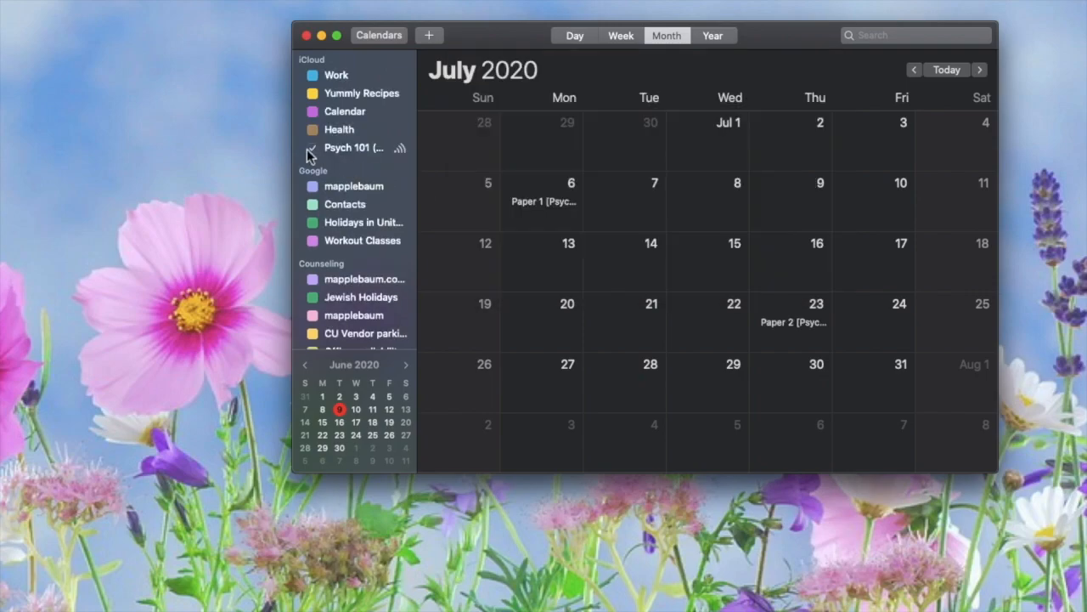
{"action": "left_click", "coordinate": [312, 153]}
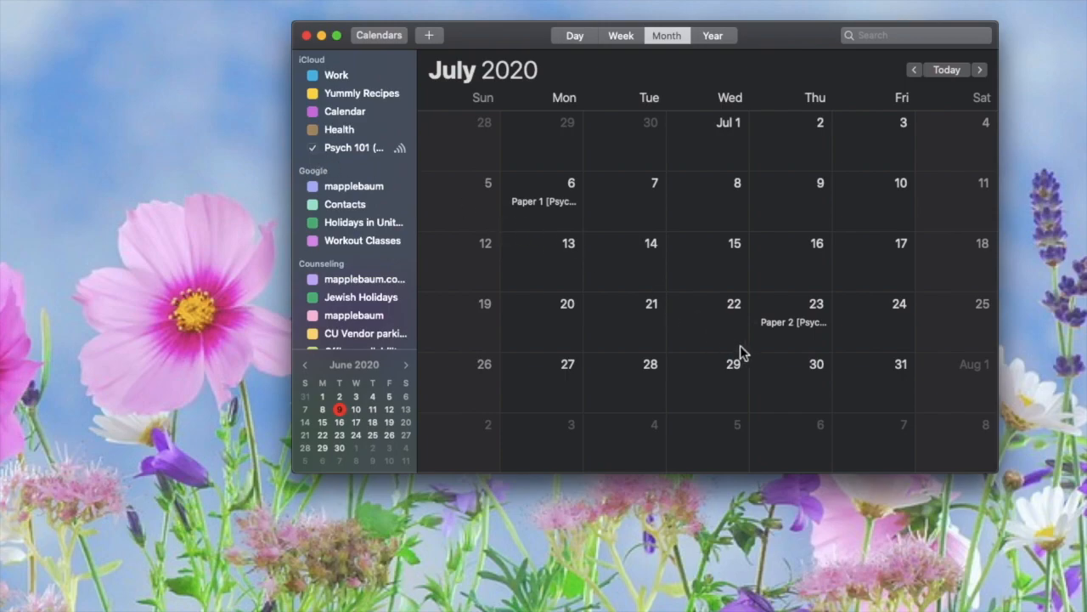
{"action": "left_click", "coordinate": [354, 147]}
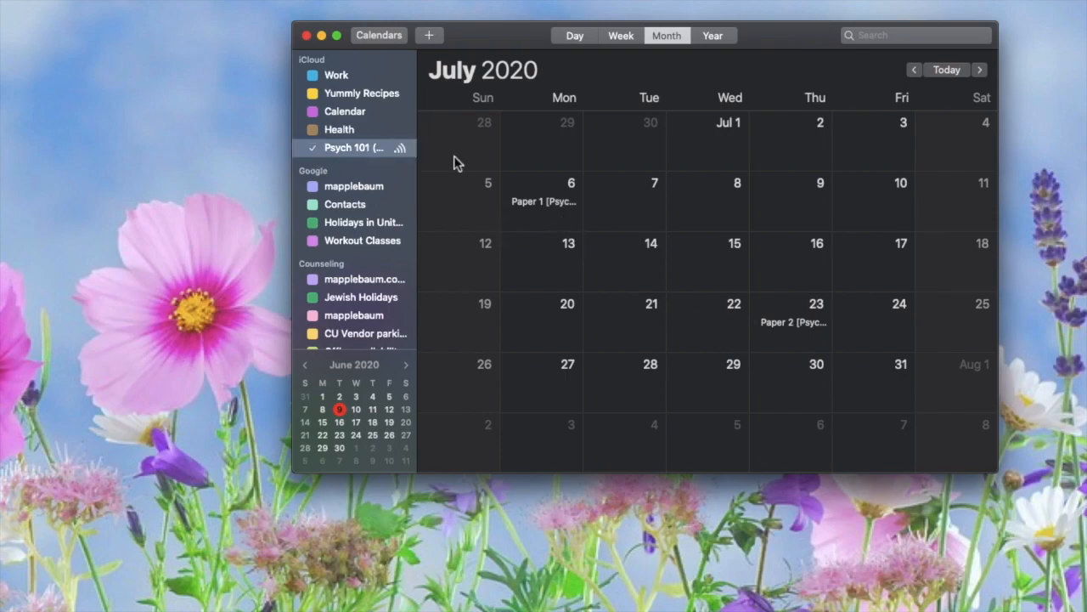